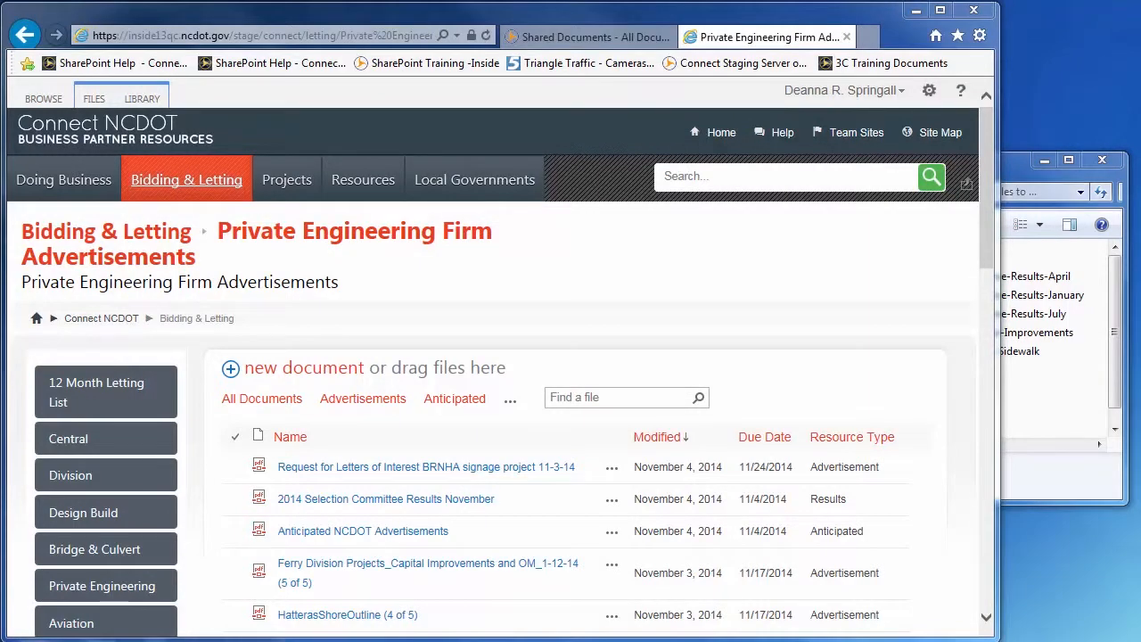
mouse_move(1037, 176)
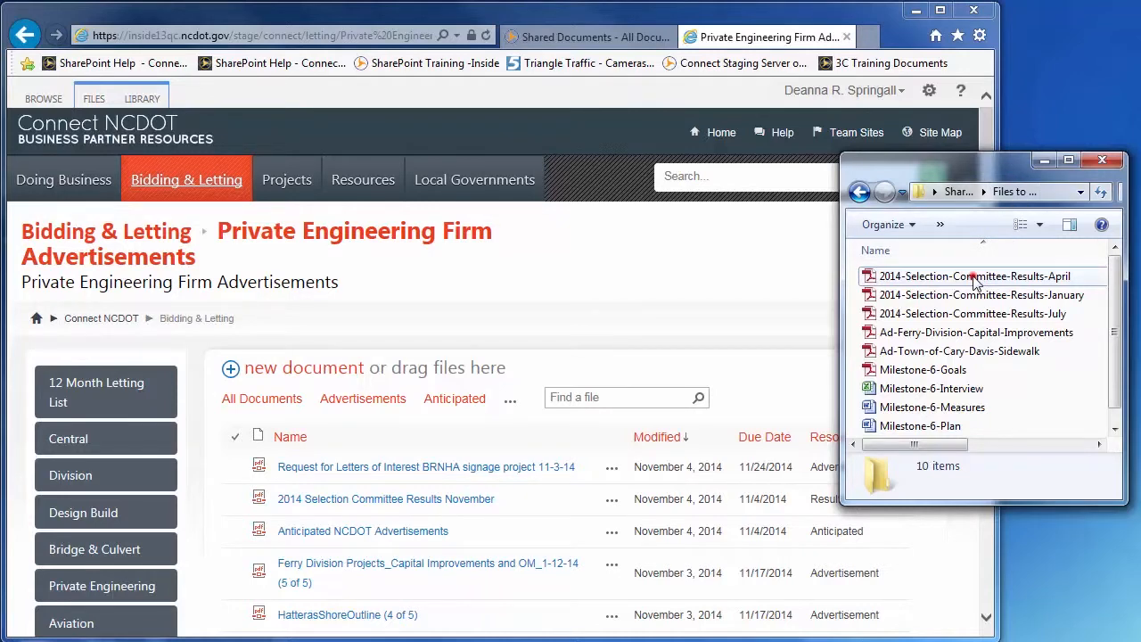
- Select the April, January and July 2014 Selection Committee Results files for upload
left_click(971, 314)
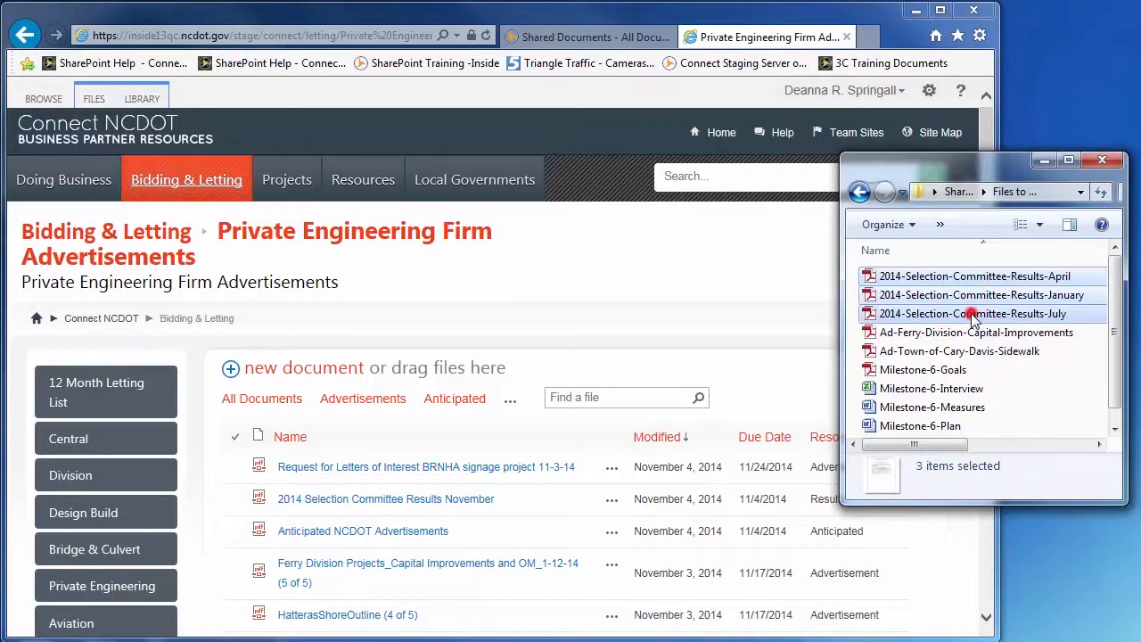
mouse_move(974, 319)
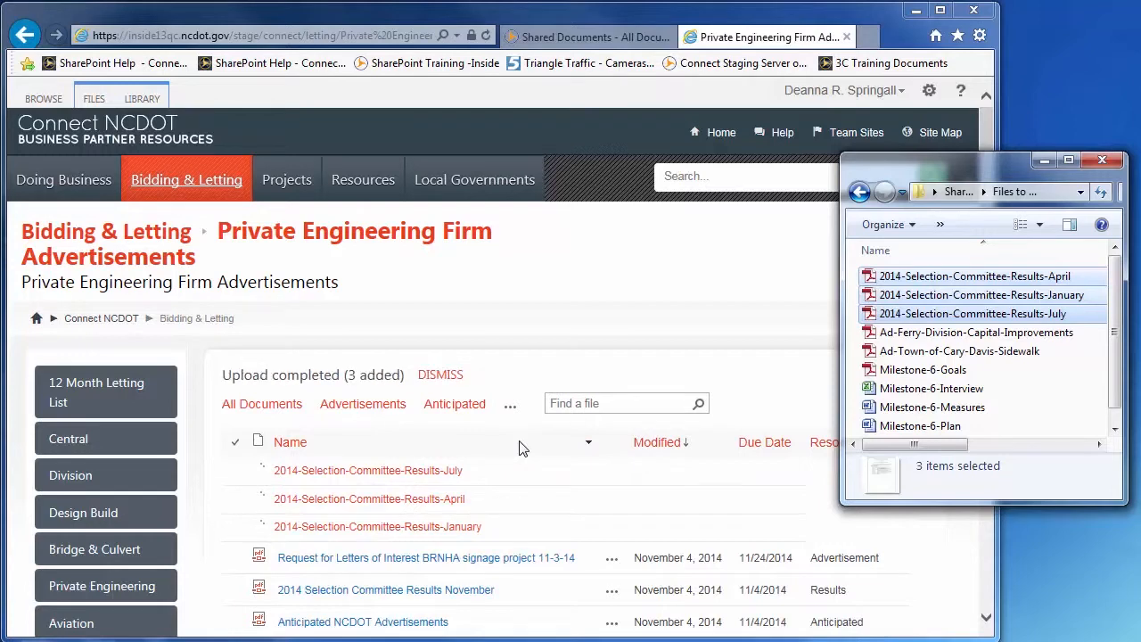
- Dismiss the 'Upload completed' notice so the library refreshes
left_click(441, 374)
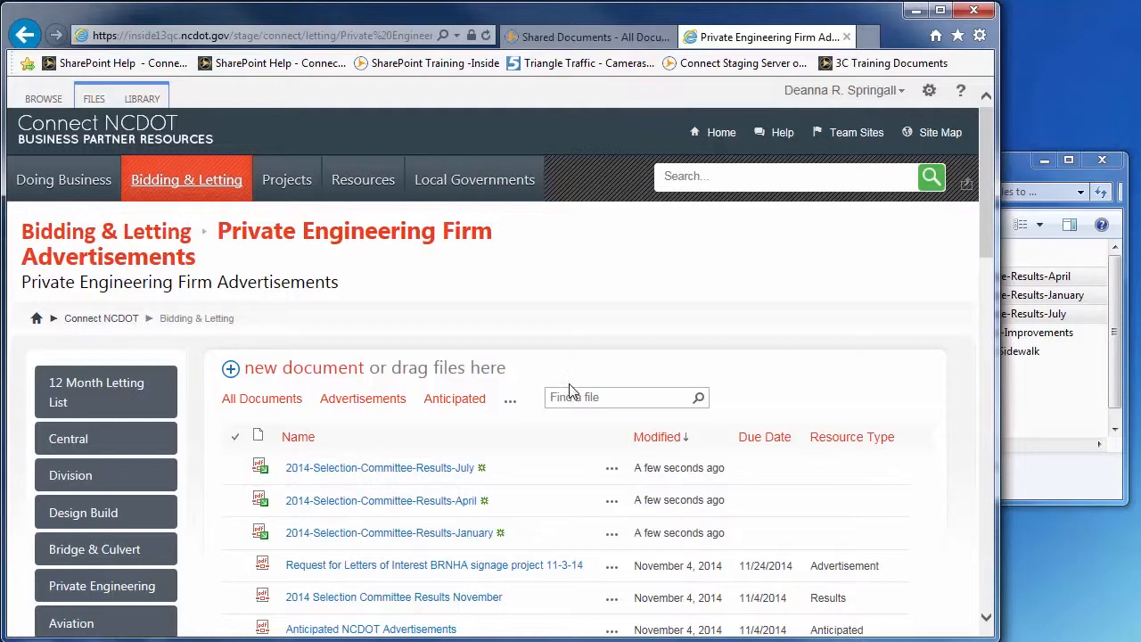
mouse_move(268, 474)
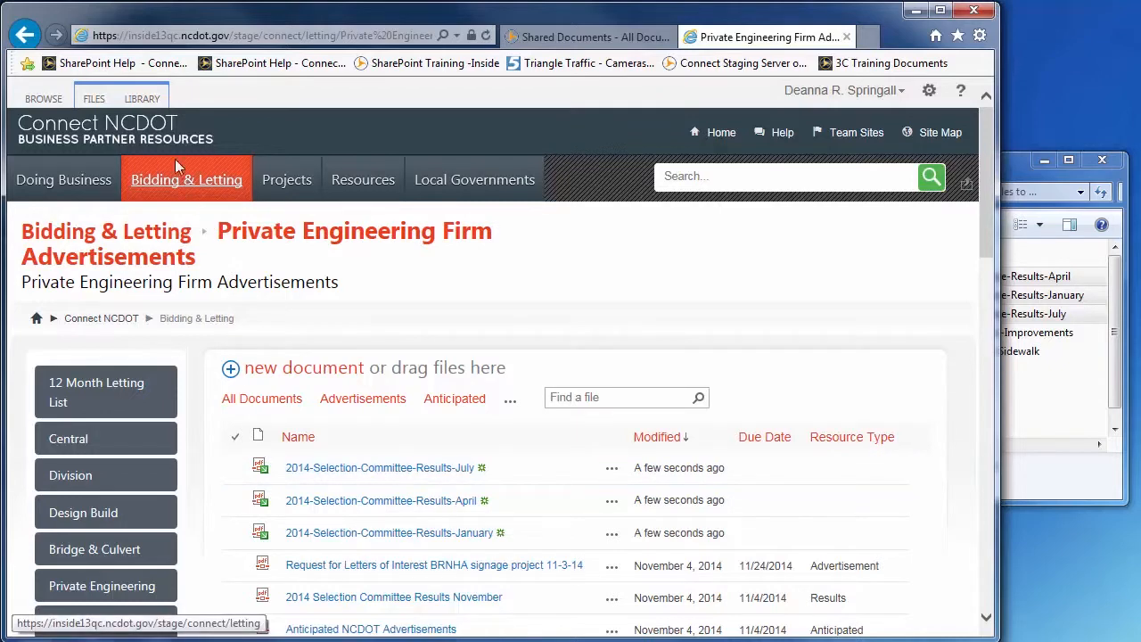
- In Quick Edit, give the Results files due dates 1/2/2015, 4/13/2015 and 7/17/2015
left_click(141, 98)
type("1/2/2015")
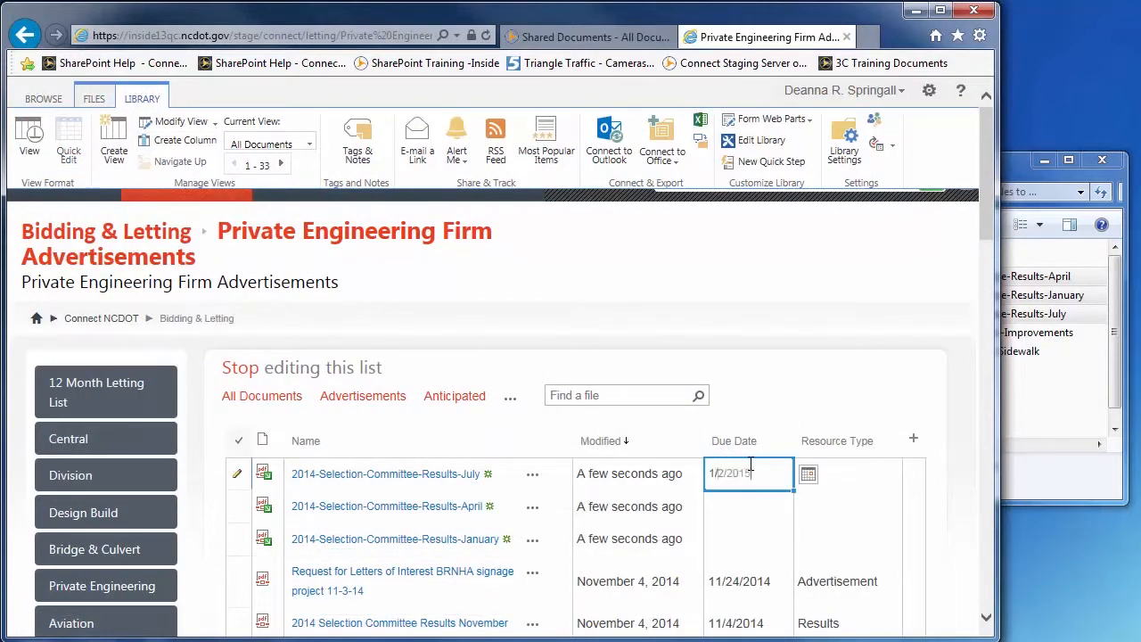
left_click(741, 506)
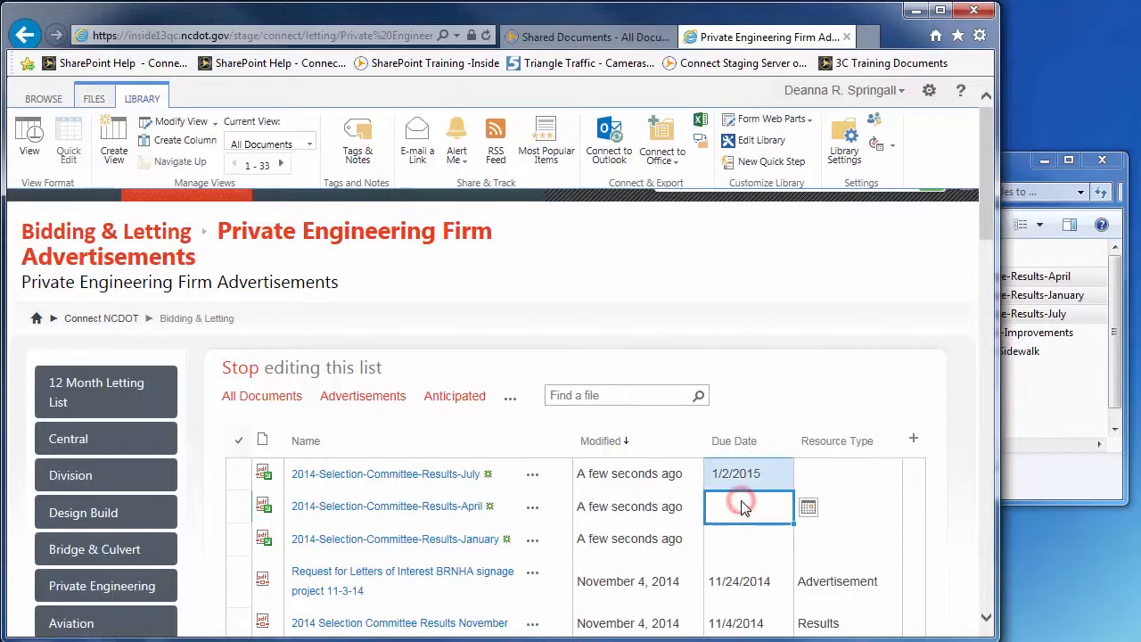
left_click(807, 506)
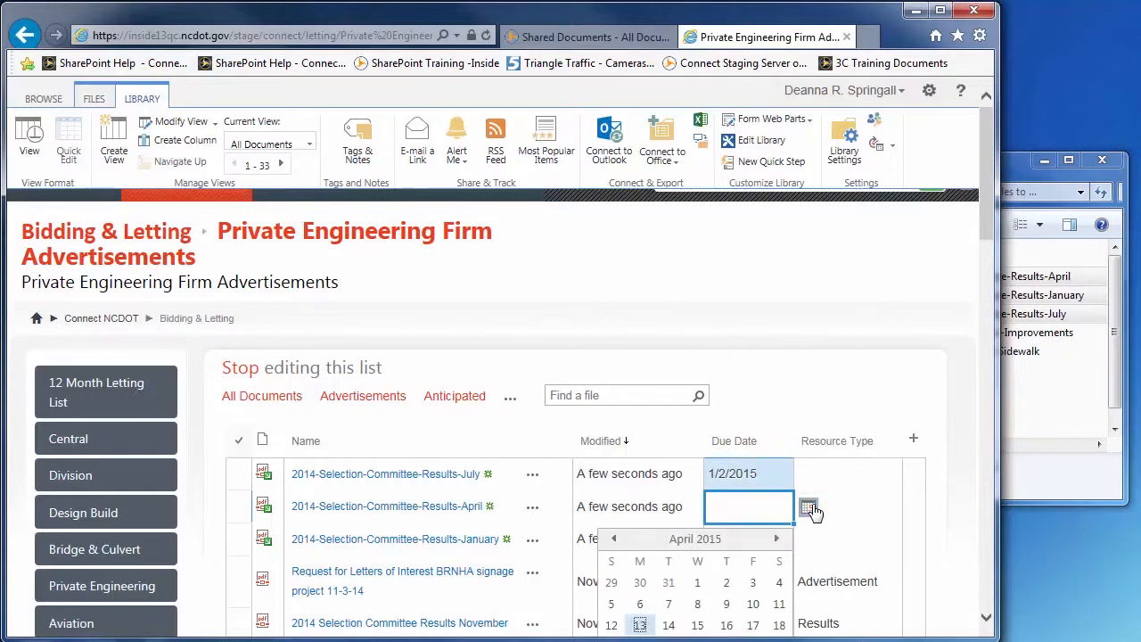
left_click(638, 625)
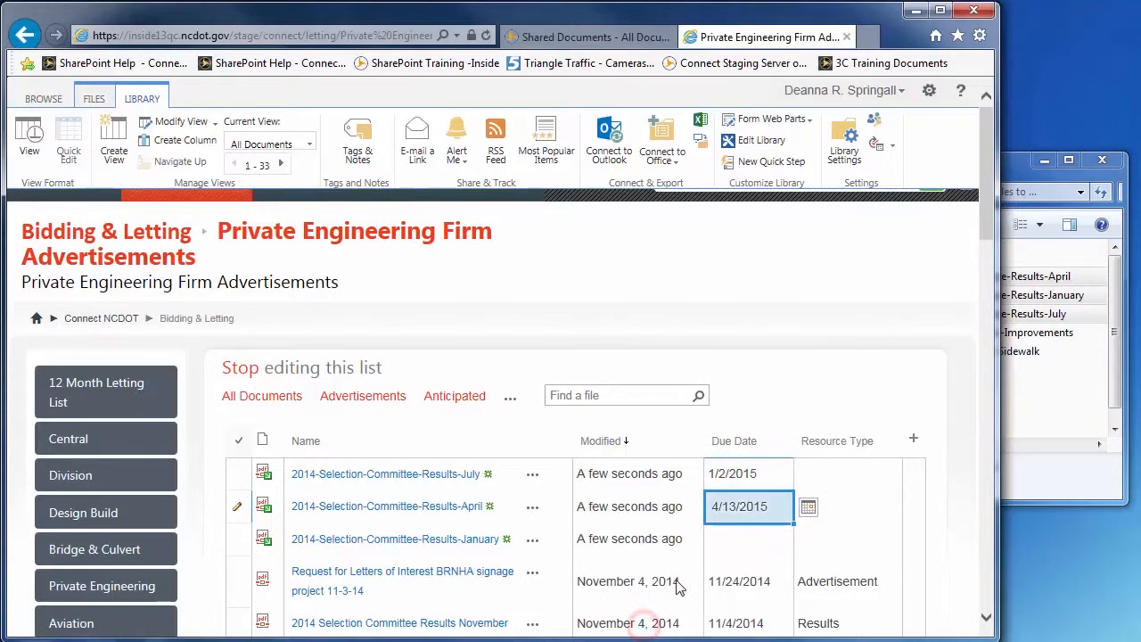
left_click(747, 538)
type("7/17/2015")
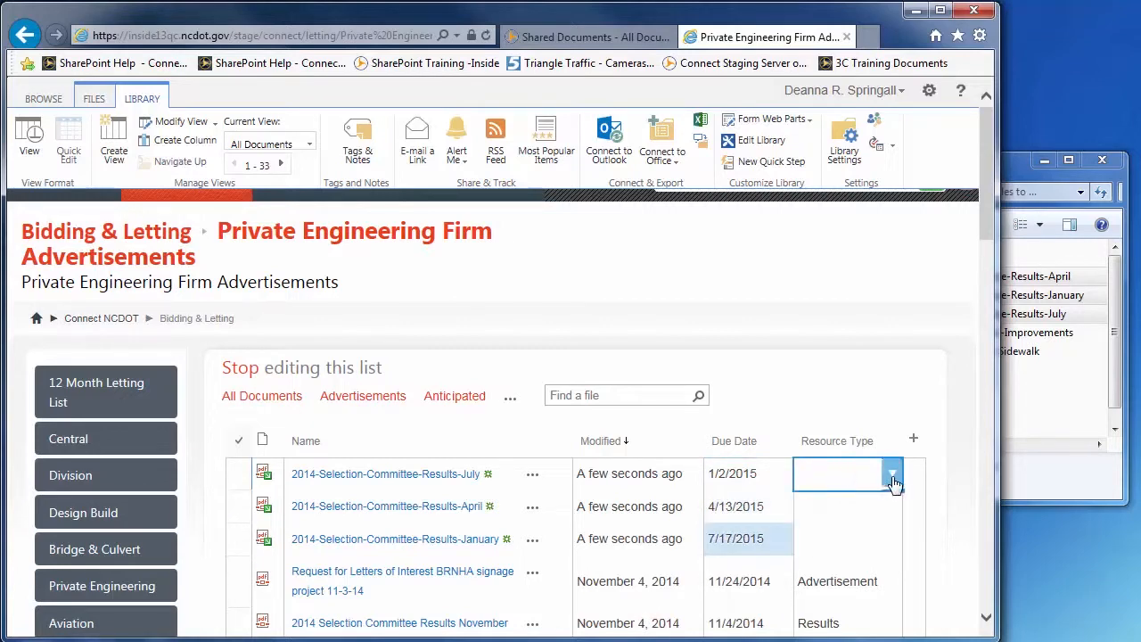
- Set the Resource Type of the new files to Results
left_click(891, 474)
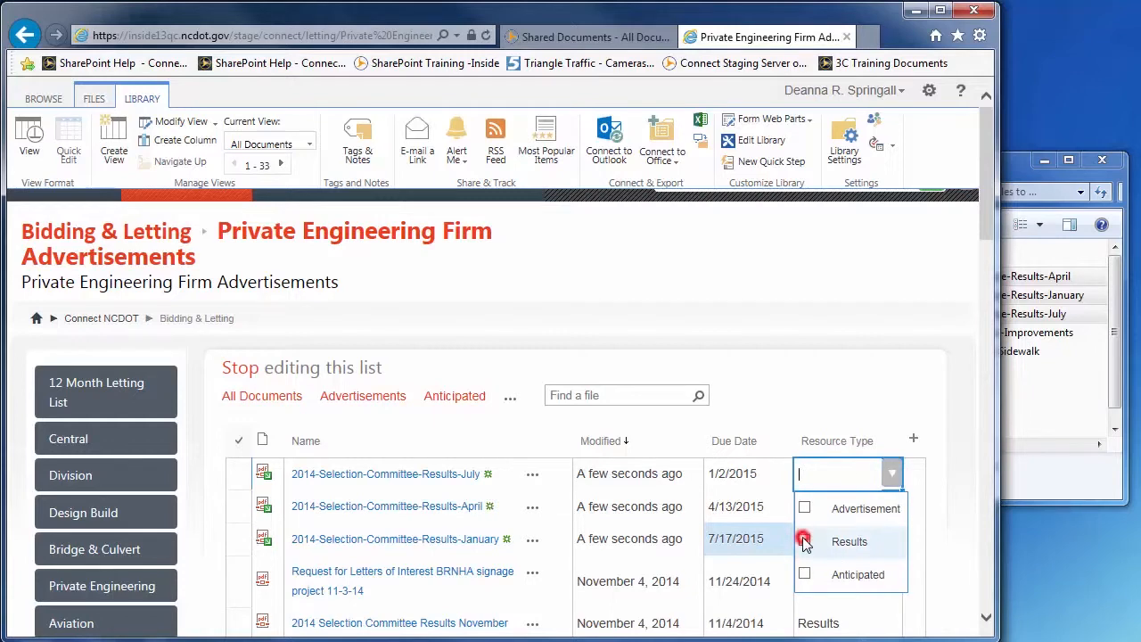
left_click(805, 541)
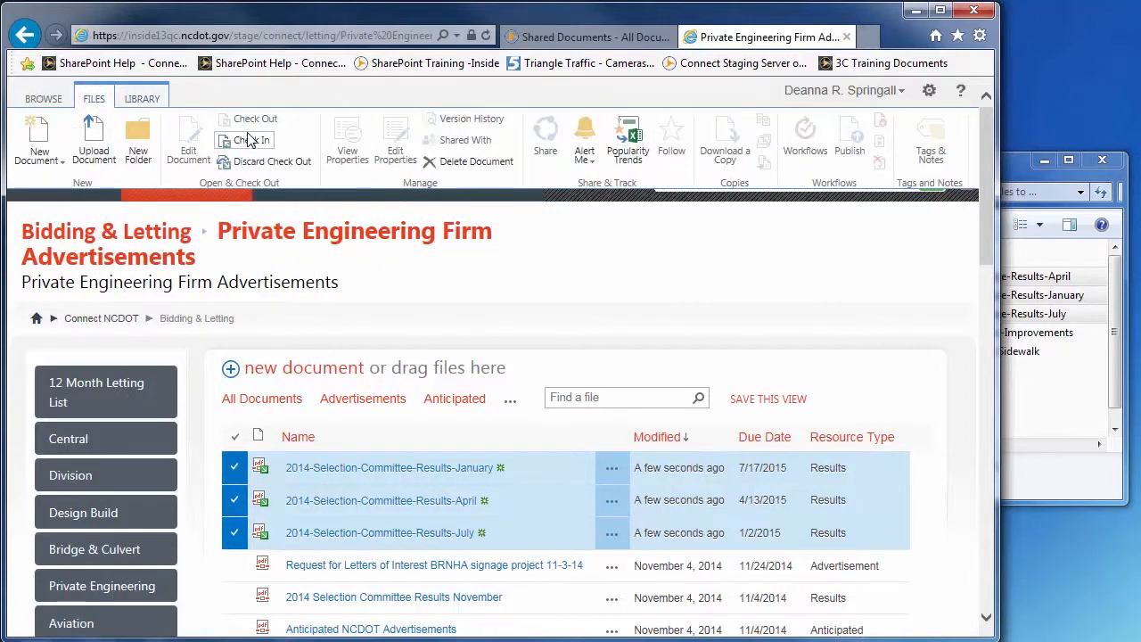
- Check in the three Results files with the comment 'Upload and add metadata'
left_click(253, 139)
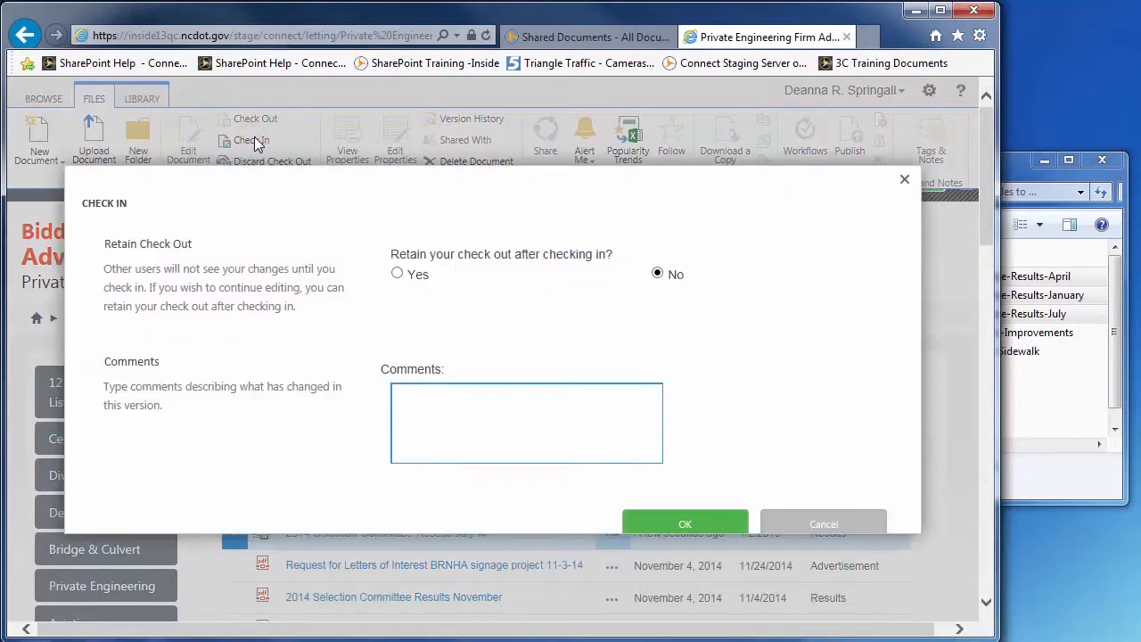
left_click(695, 524)
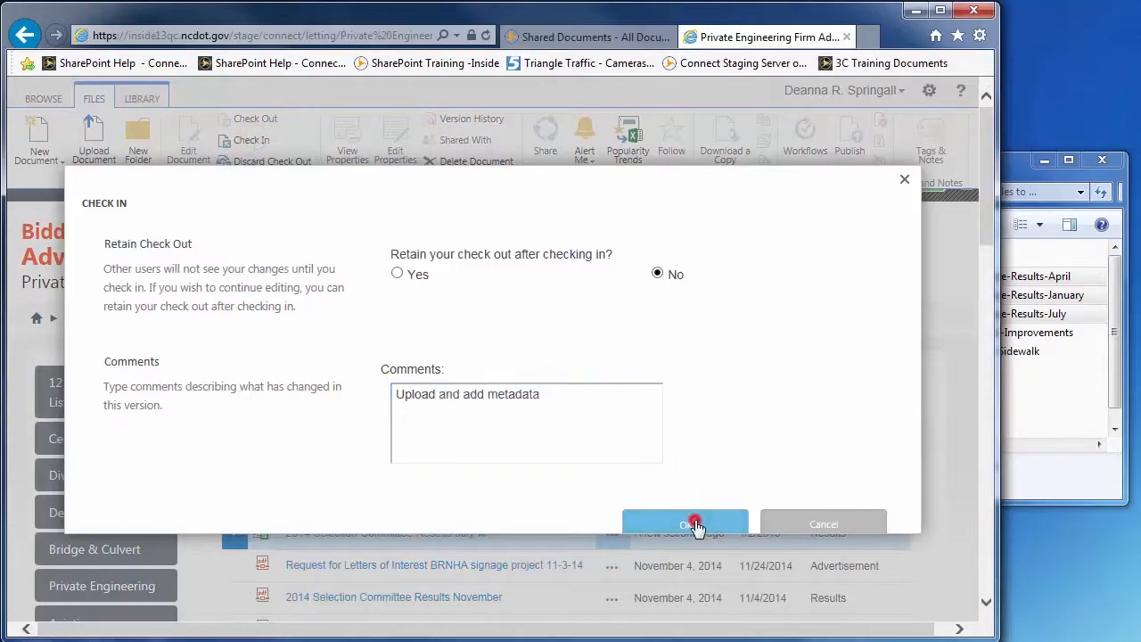